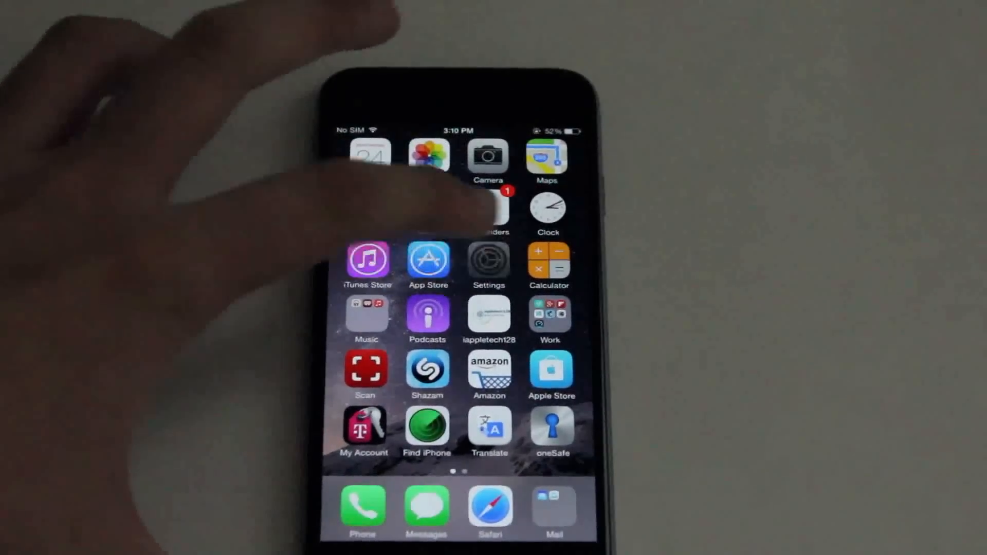
Step: Go into General settings, where About and Software Update are listed
click(488, 261)
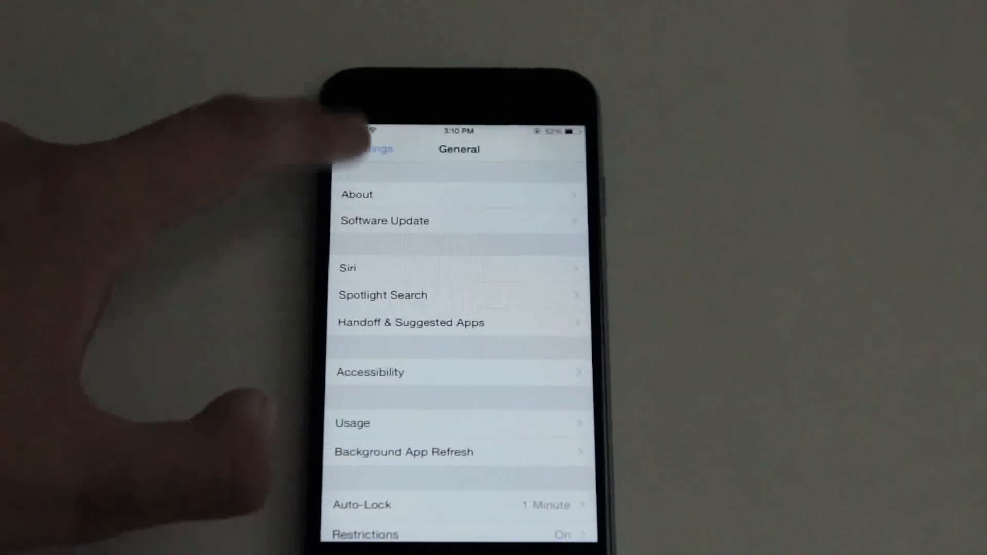